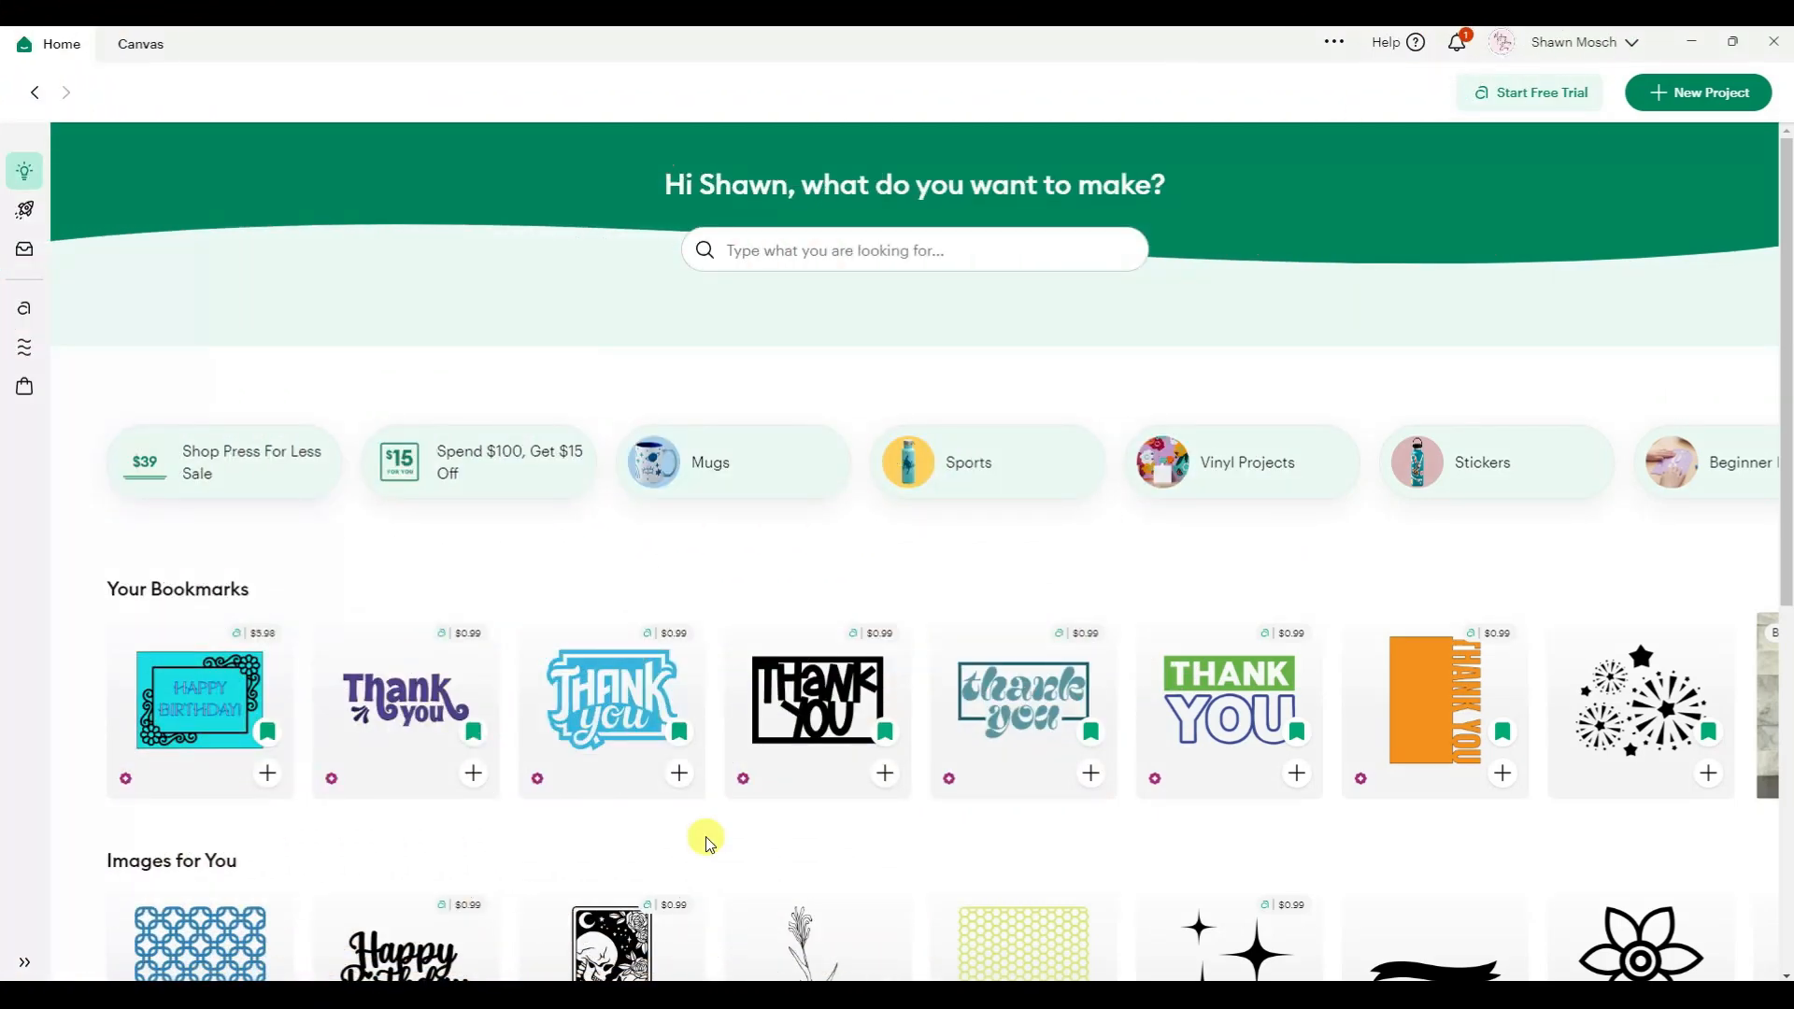
{"action": "mouse_move", "coordinate": [872, 869]}
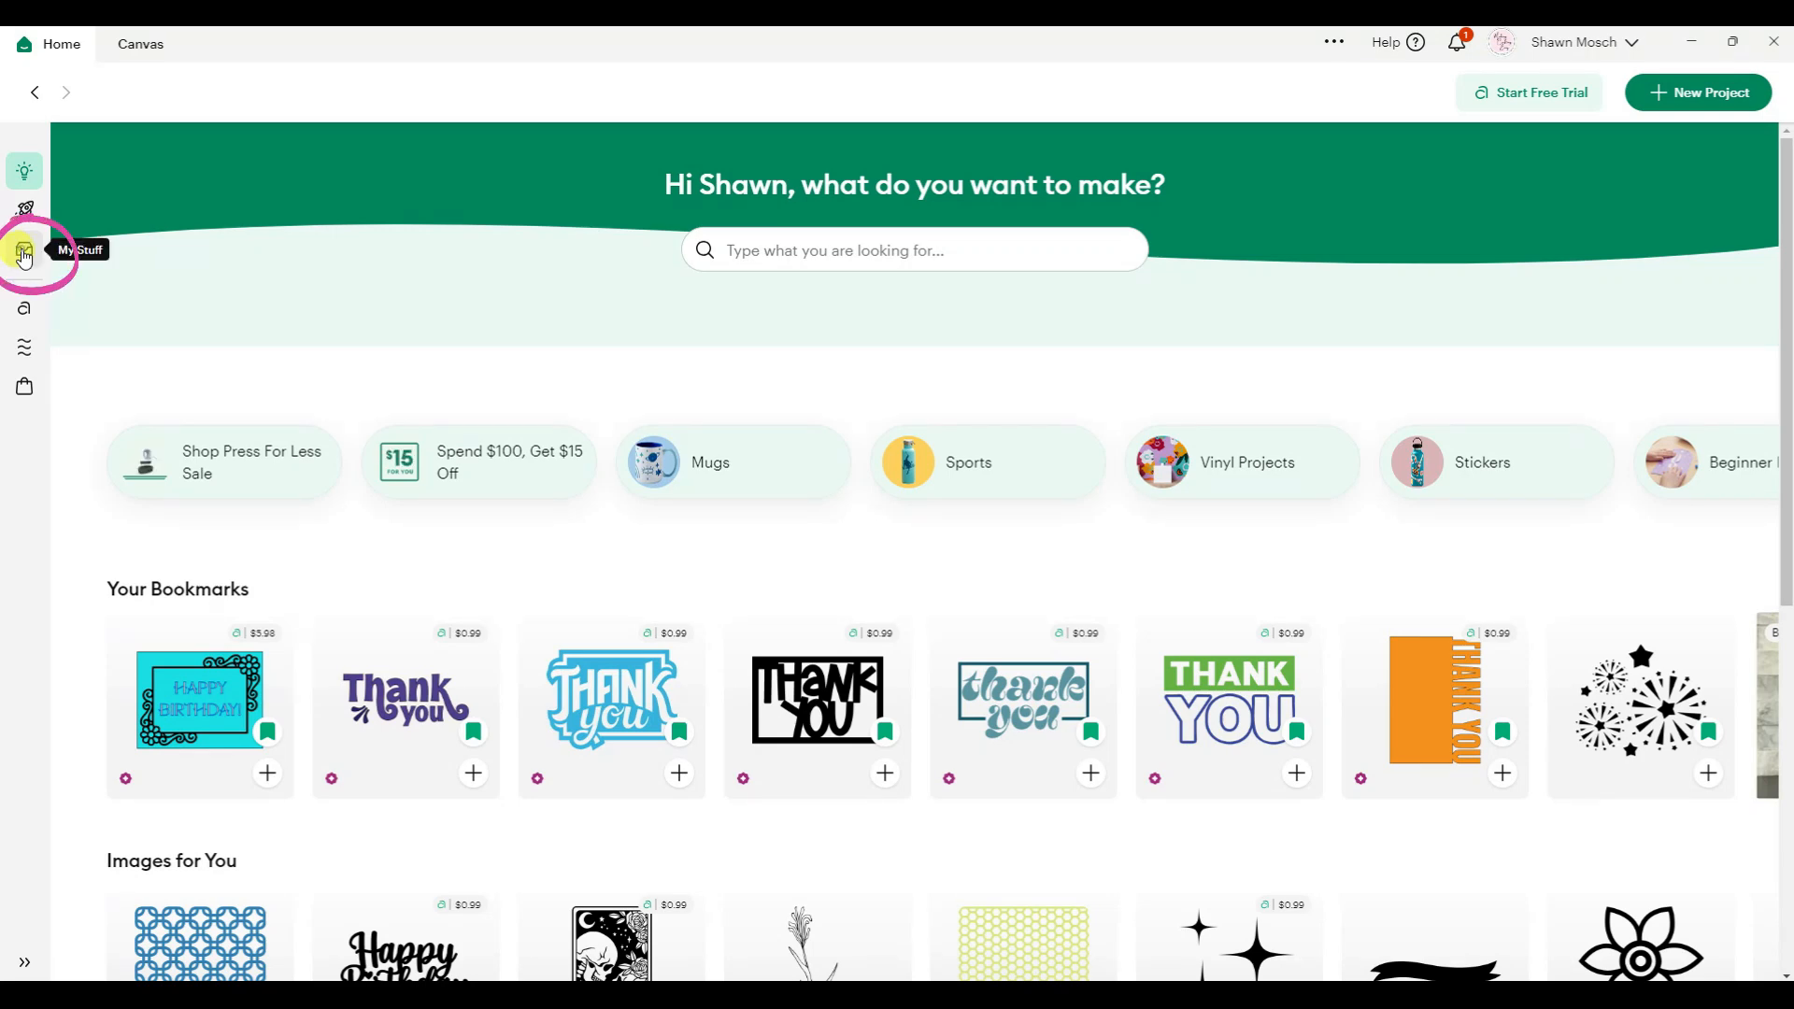
Step: Show the My Projects list in My Stuff, with demo, Oilers Sample and PlayingCards
{"action": "left_click", "coordinate": [25, 249]}
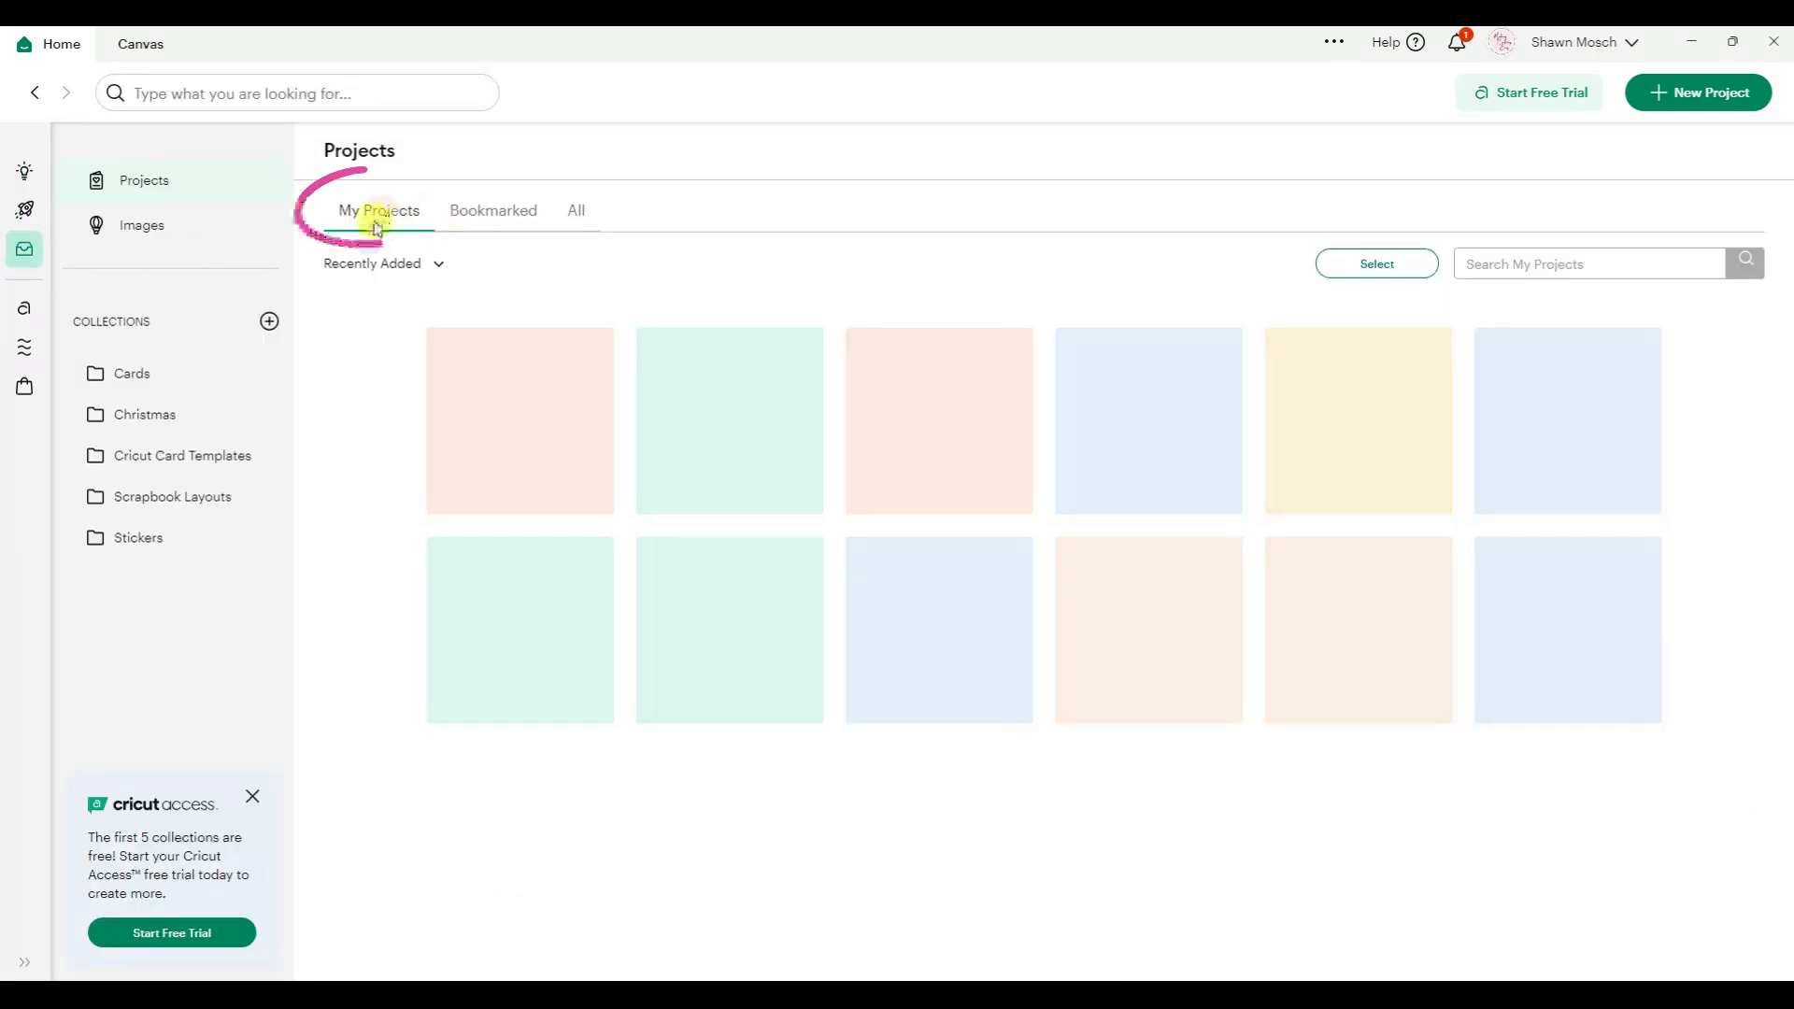
{"action": "left_click", "coordinate": [379, 212]}
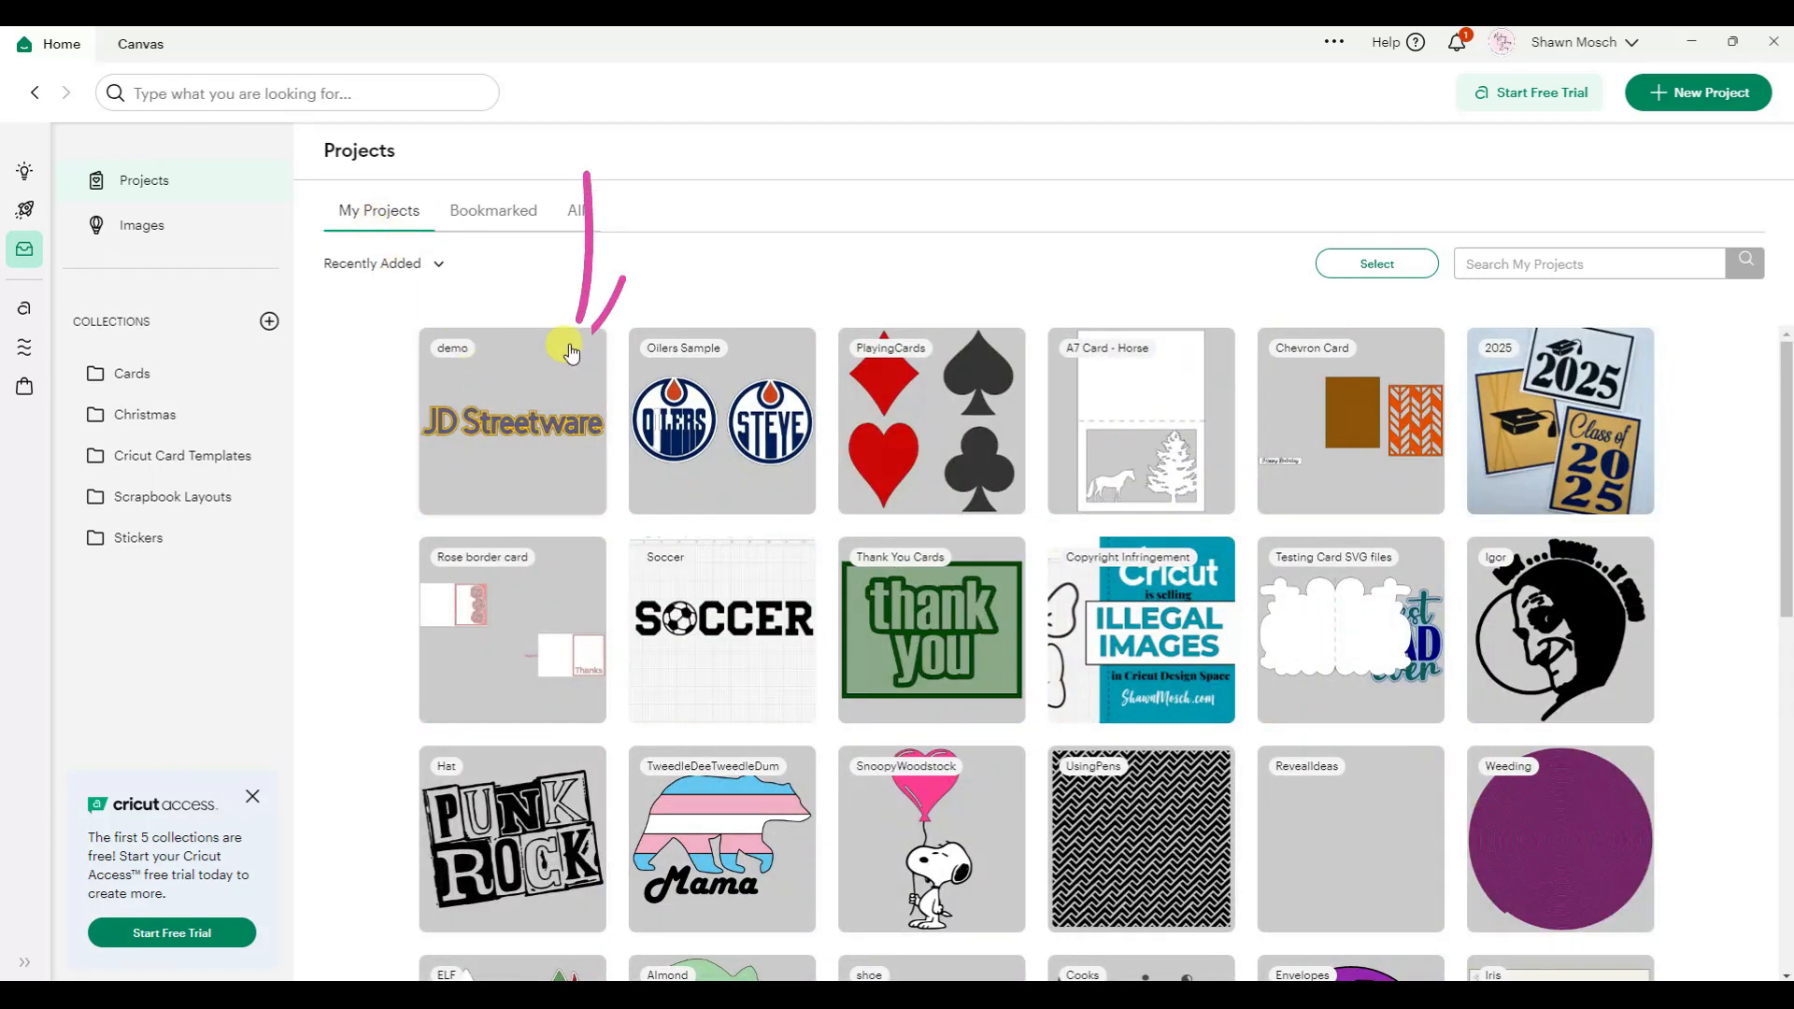
{"action": "mouse_move", "coordinate": [542, 359]}
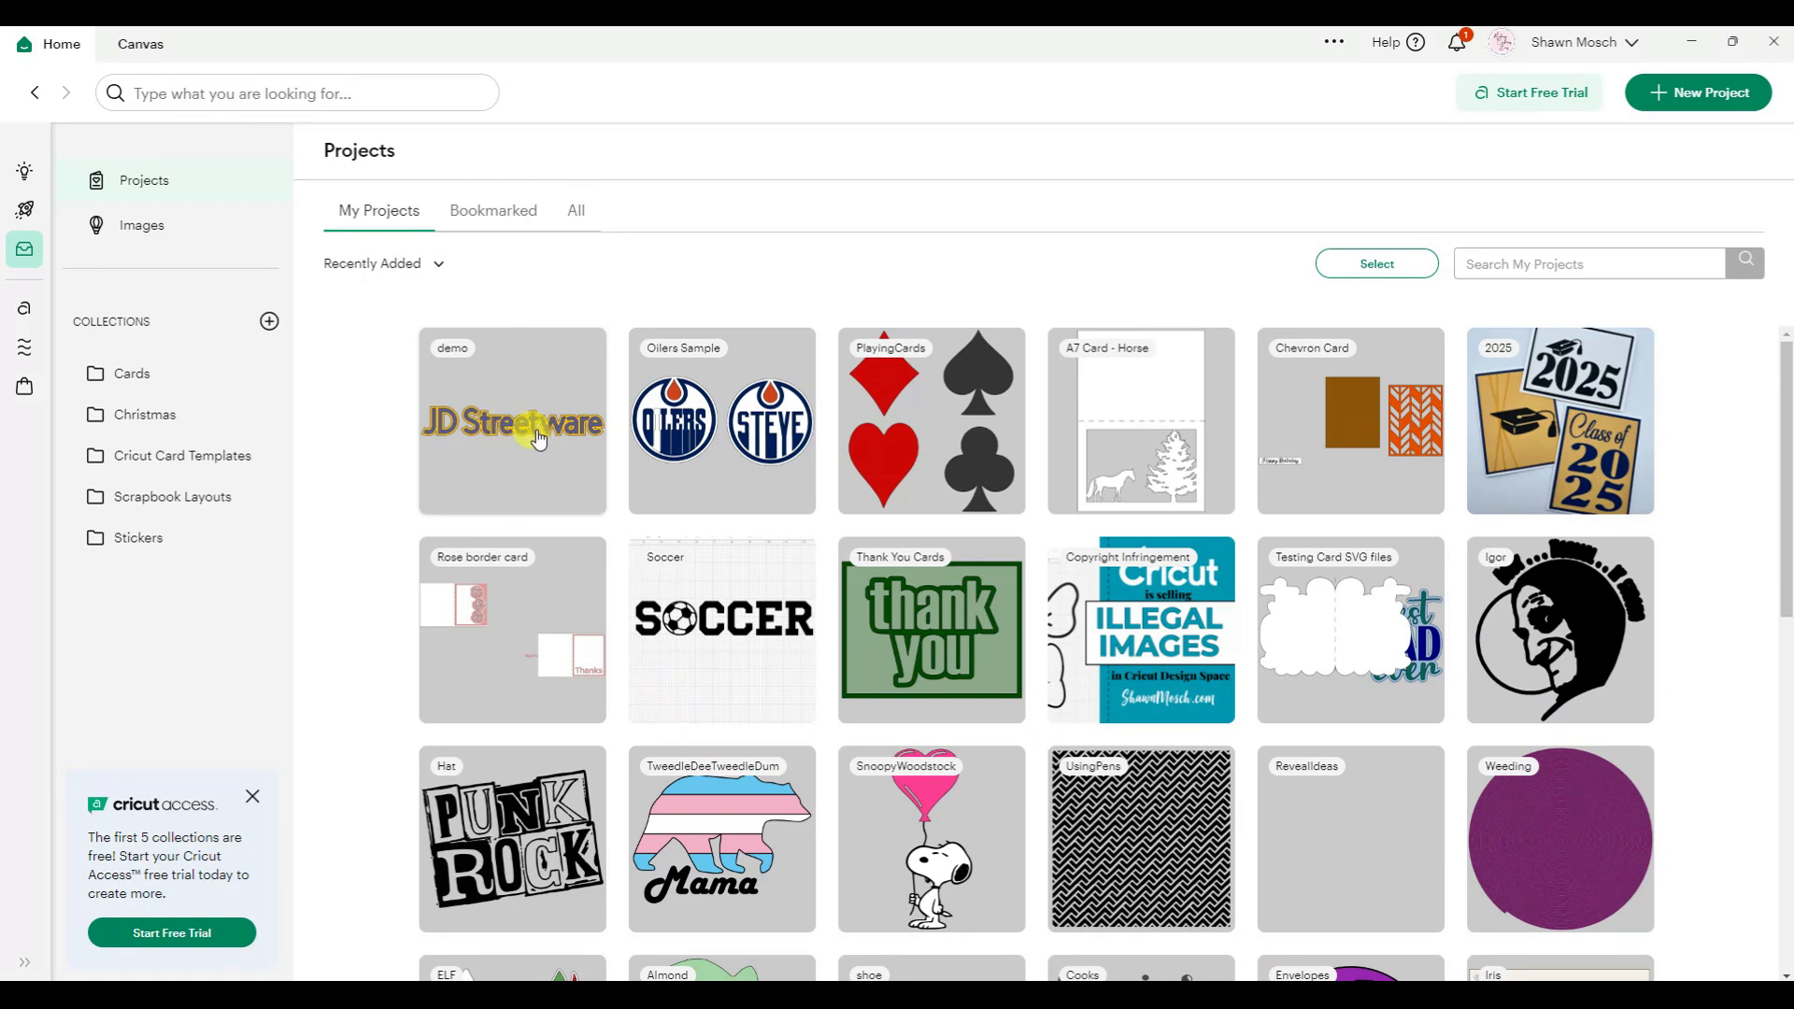
Step: Delete the demo project via Edit Project Details and confirm the deletion
{"action": "left_click", "coordinate": [512, 421]}
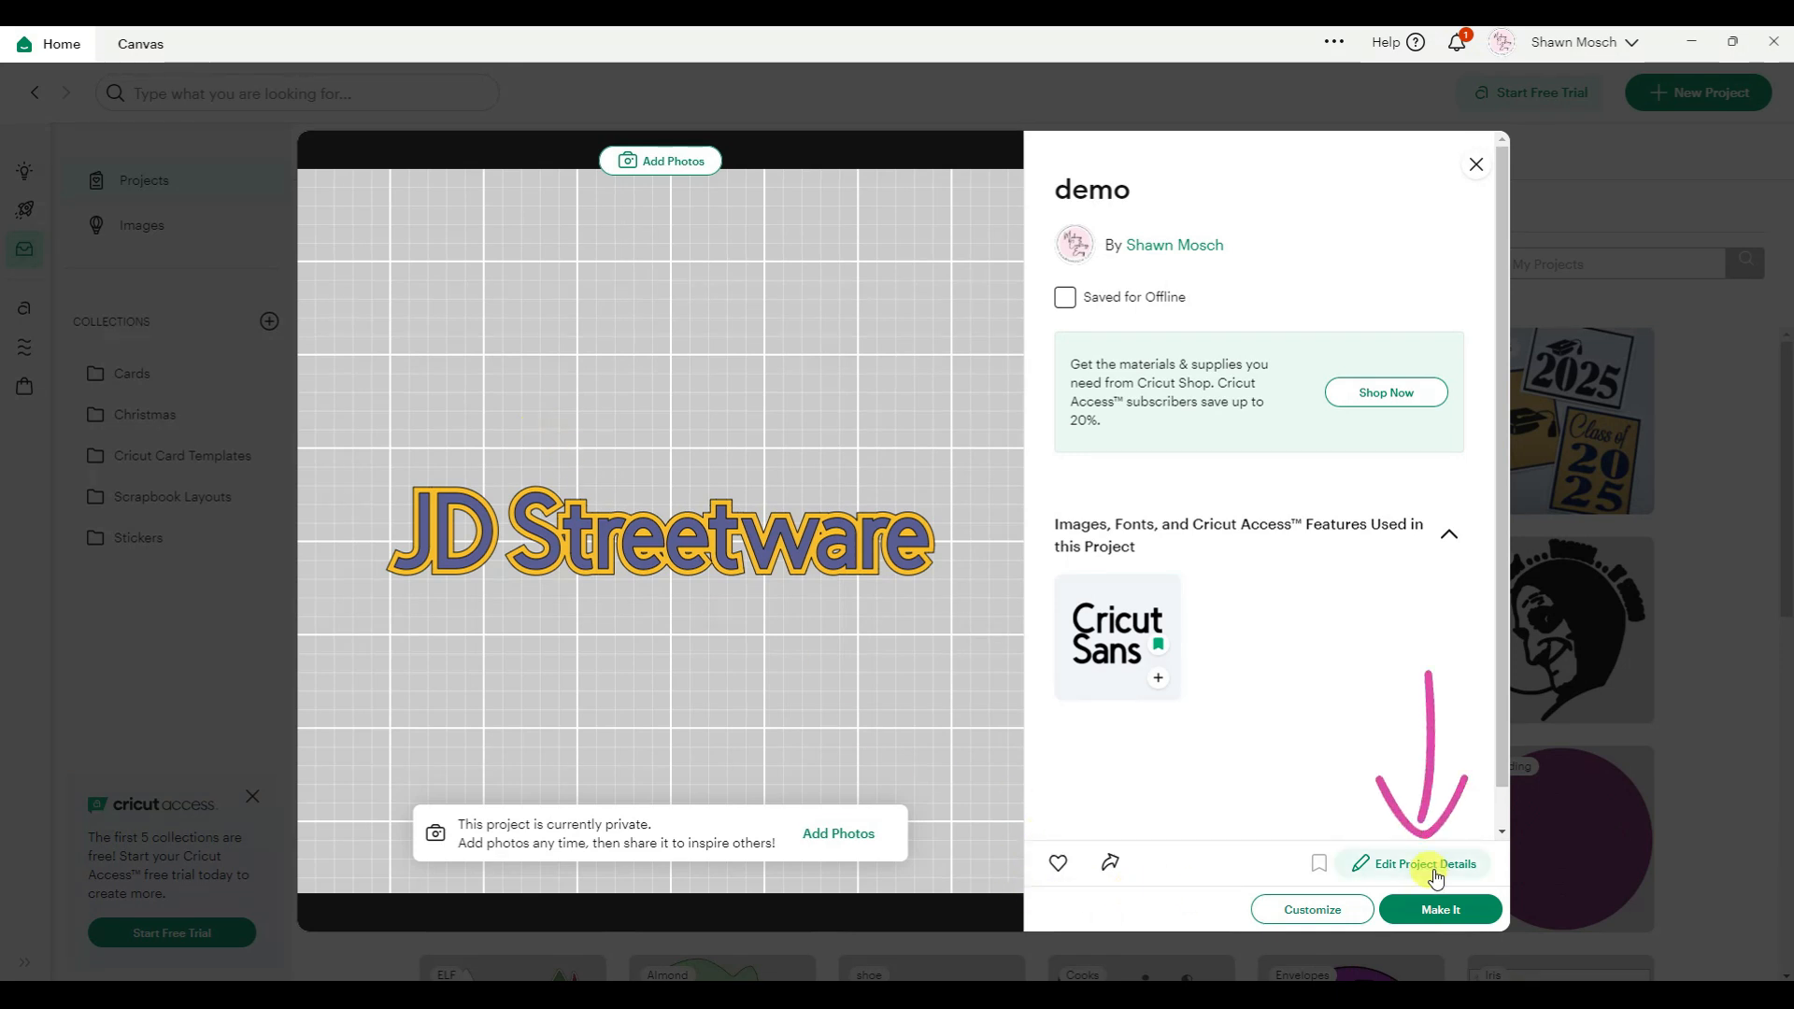
{"action": "left_click", "coordinate": [1423, 863]}
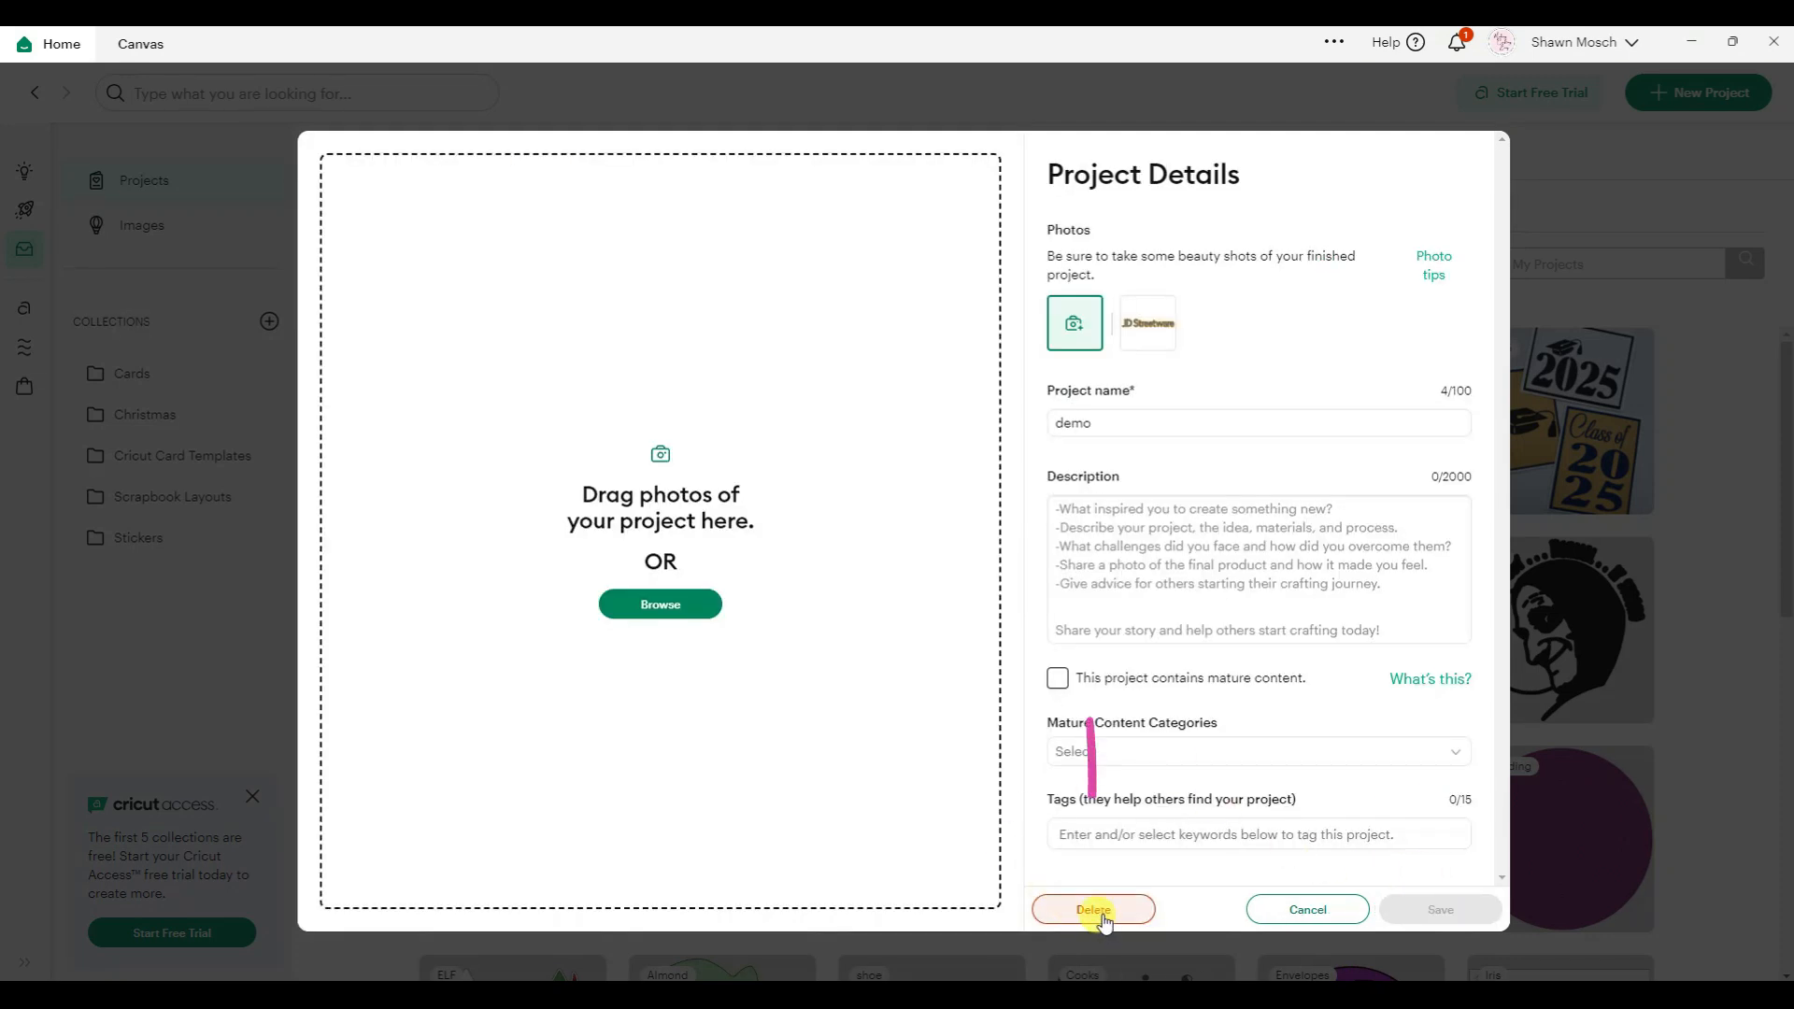
{"action": "left_click", "coordinate": [1094, 910]}
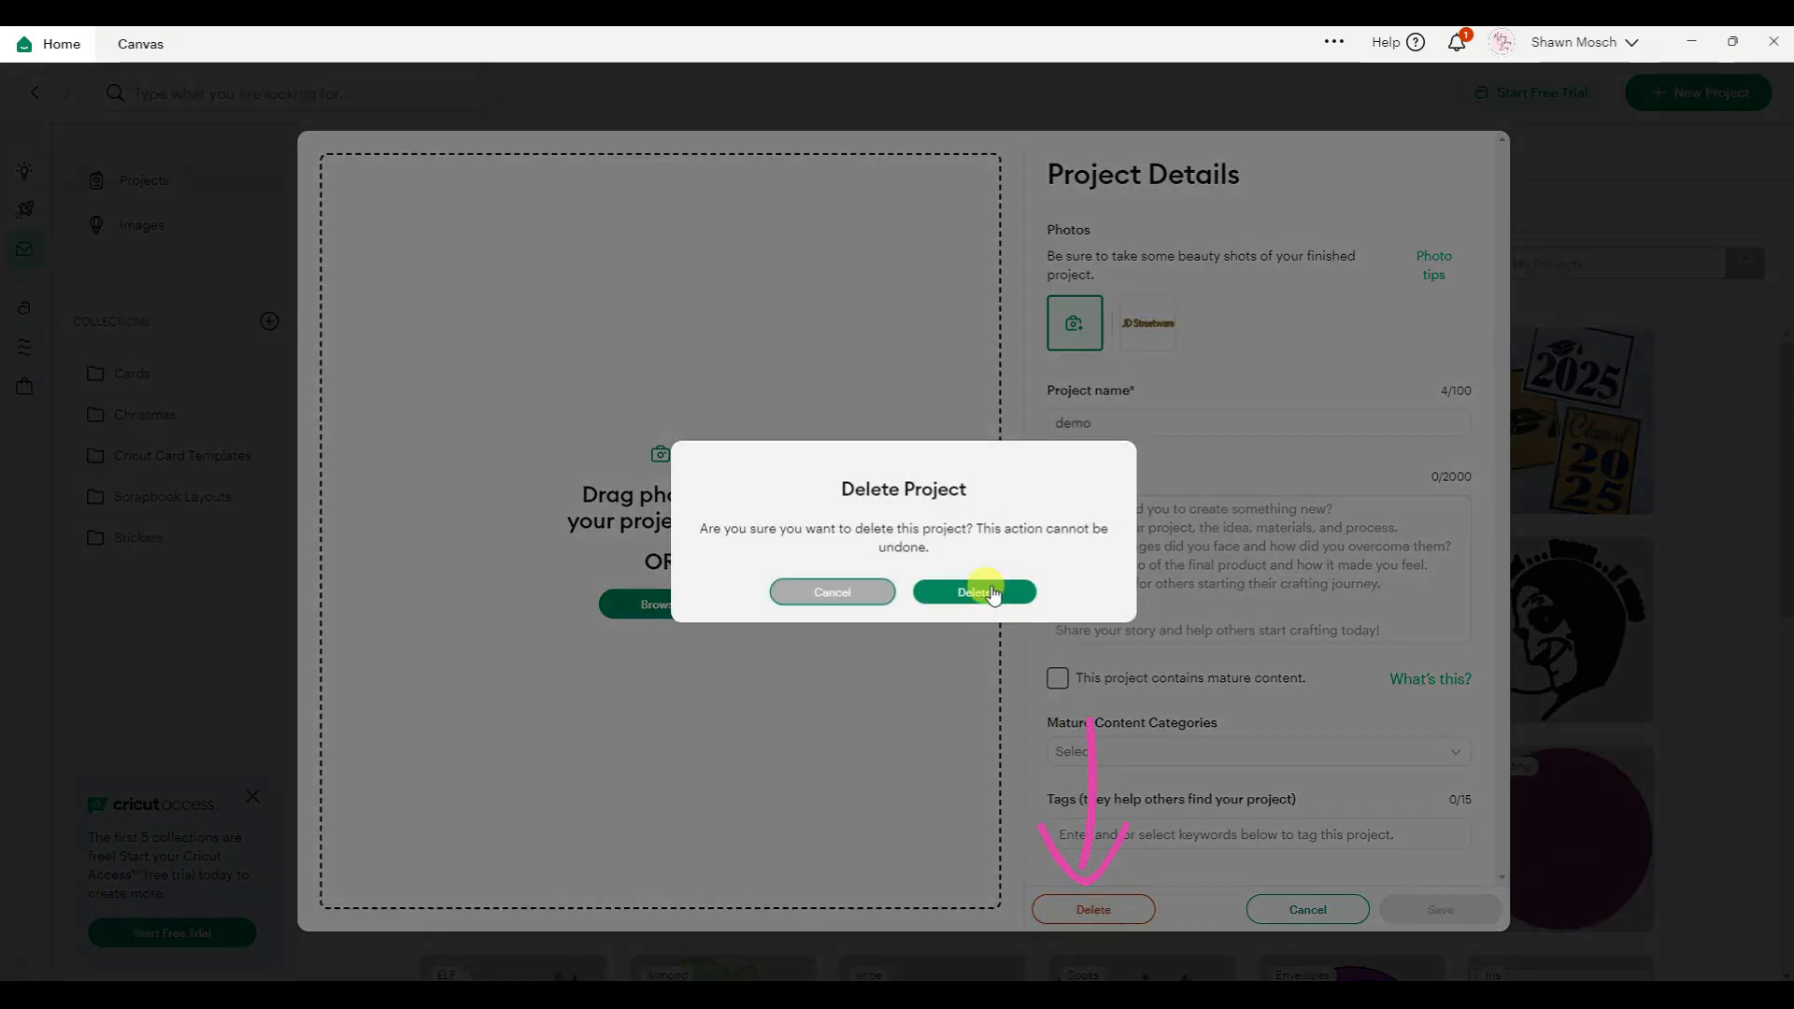
{"action": "left_click", "coordinate": [972, 592]}
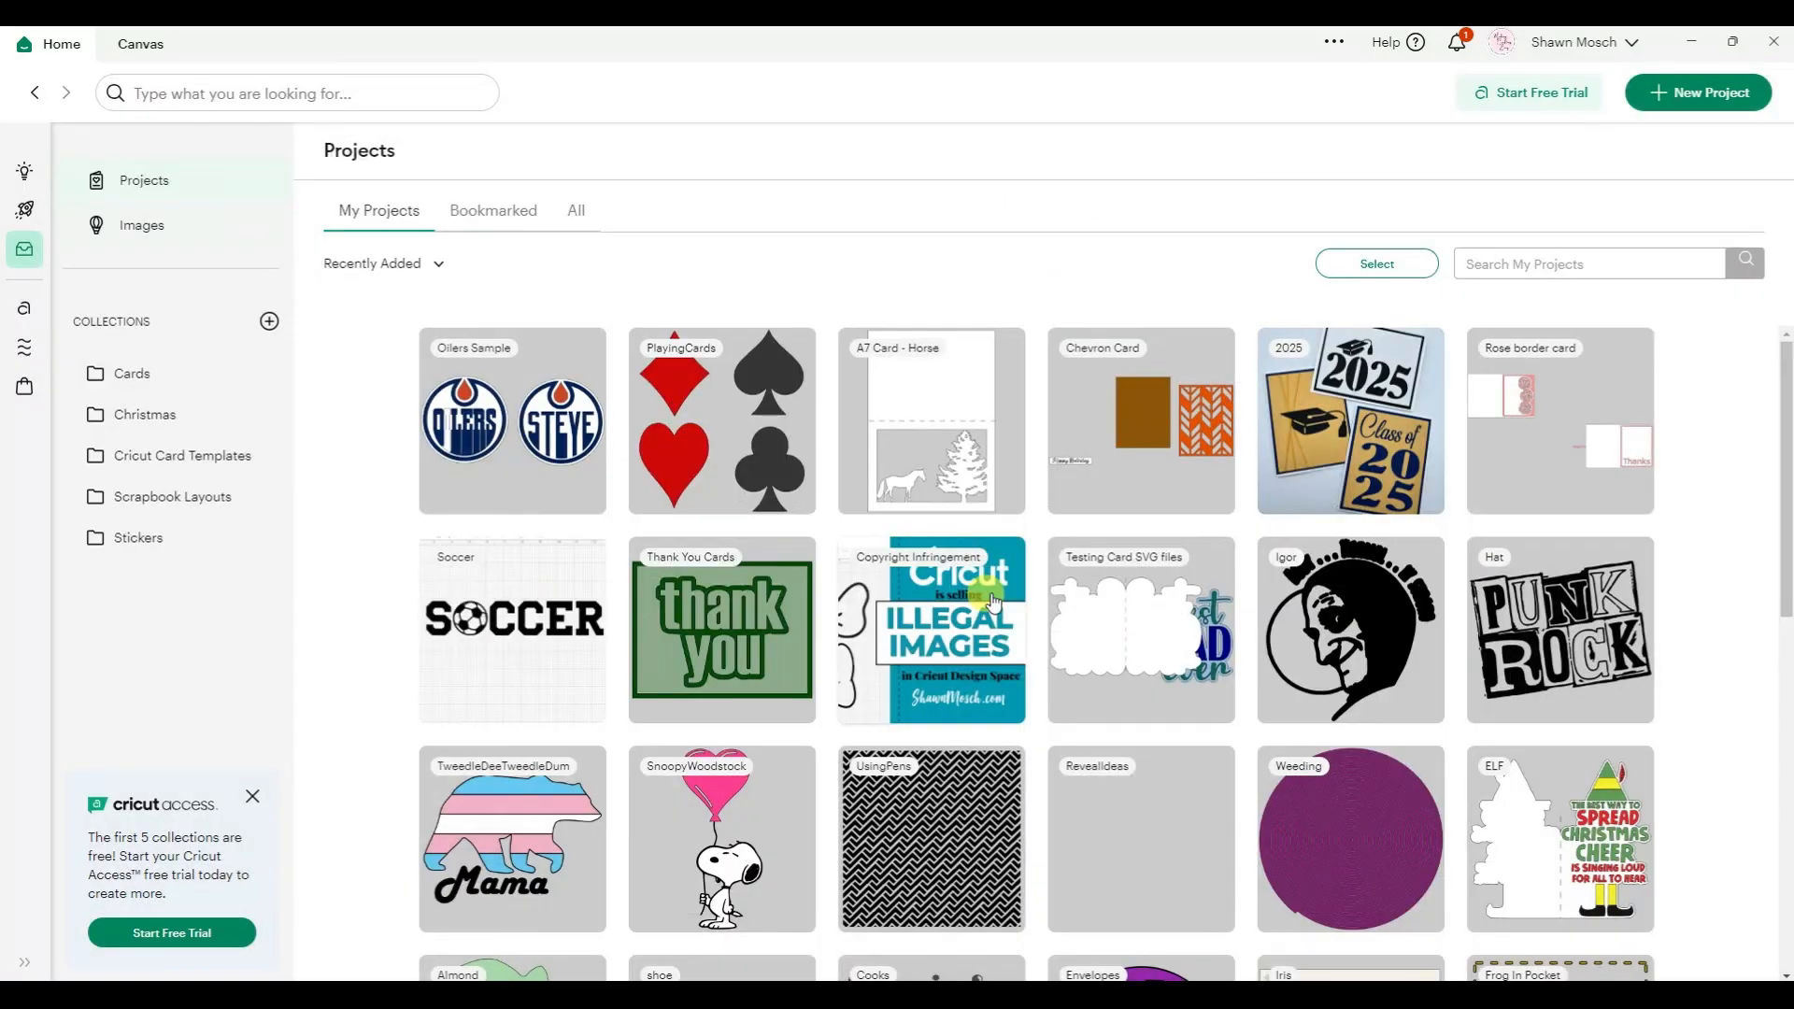
Step: Switch to my uploaded images and bring up the PunkRock image's details page
{"action": "left_click", "coordinate": [142, 224]}
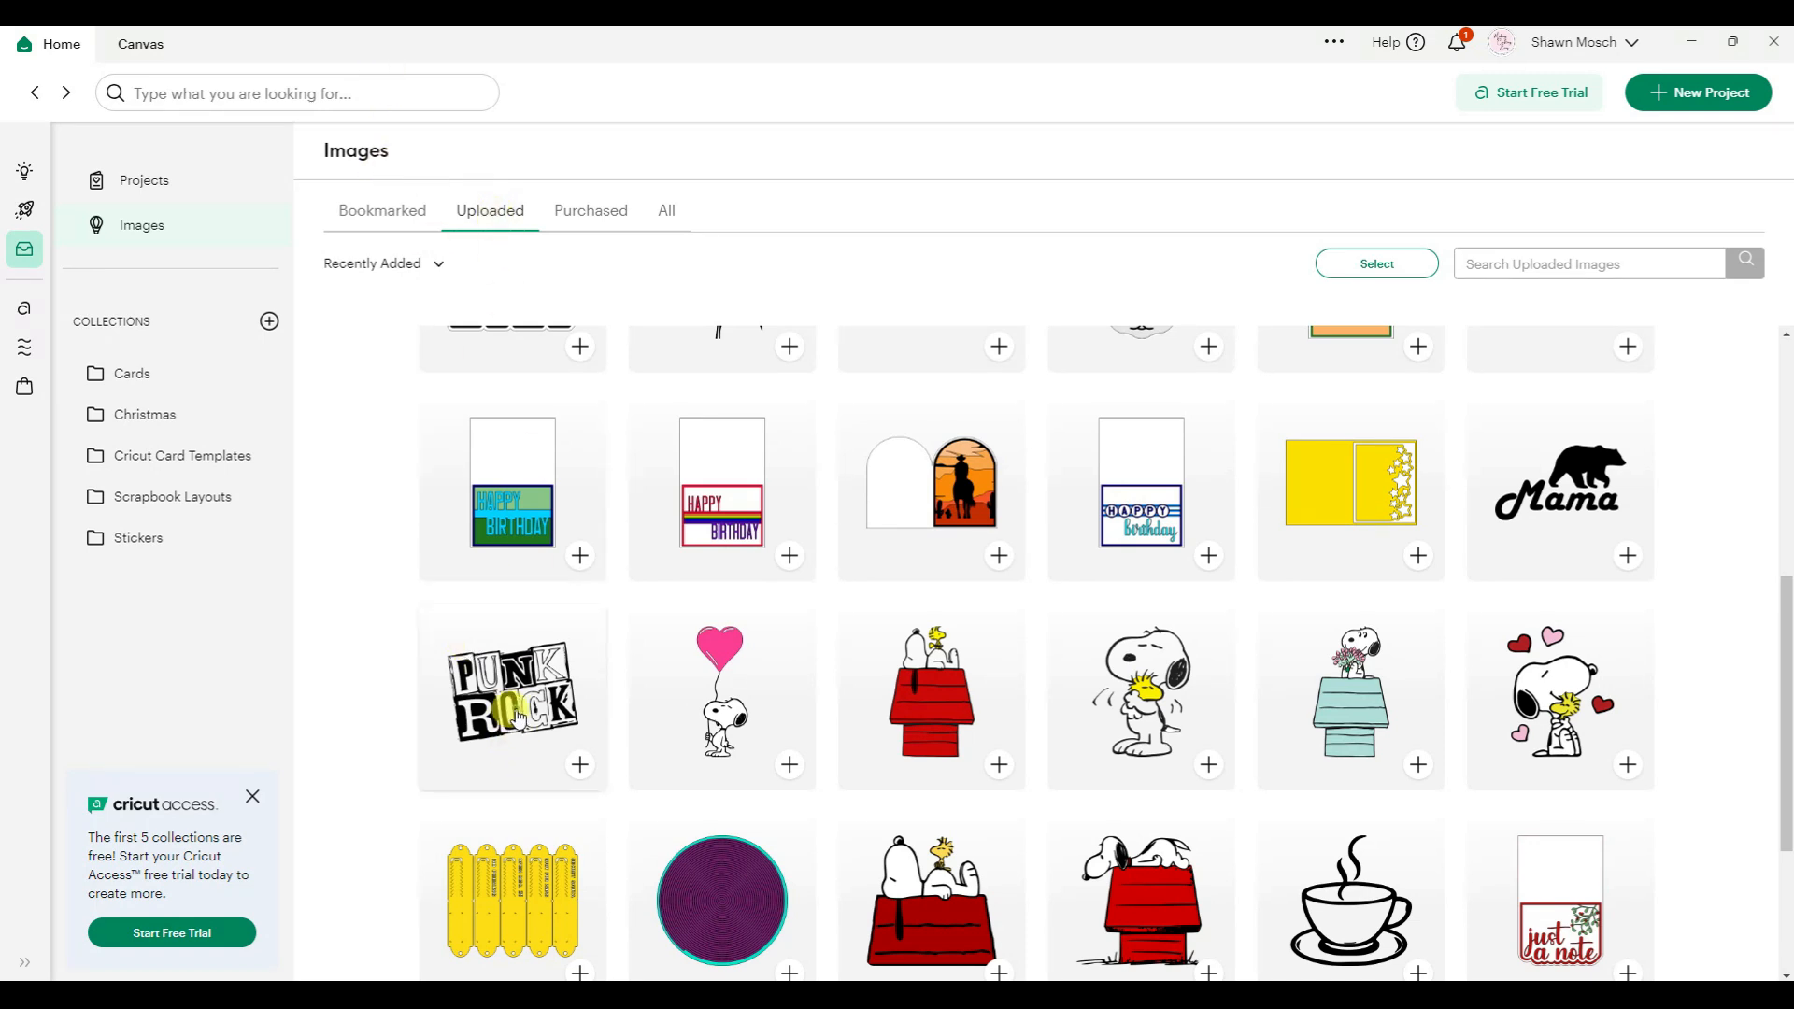
{"action": "left_click", "coordinate": [512, 695]}
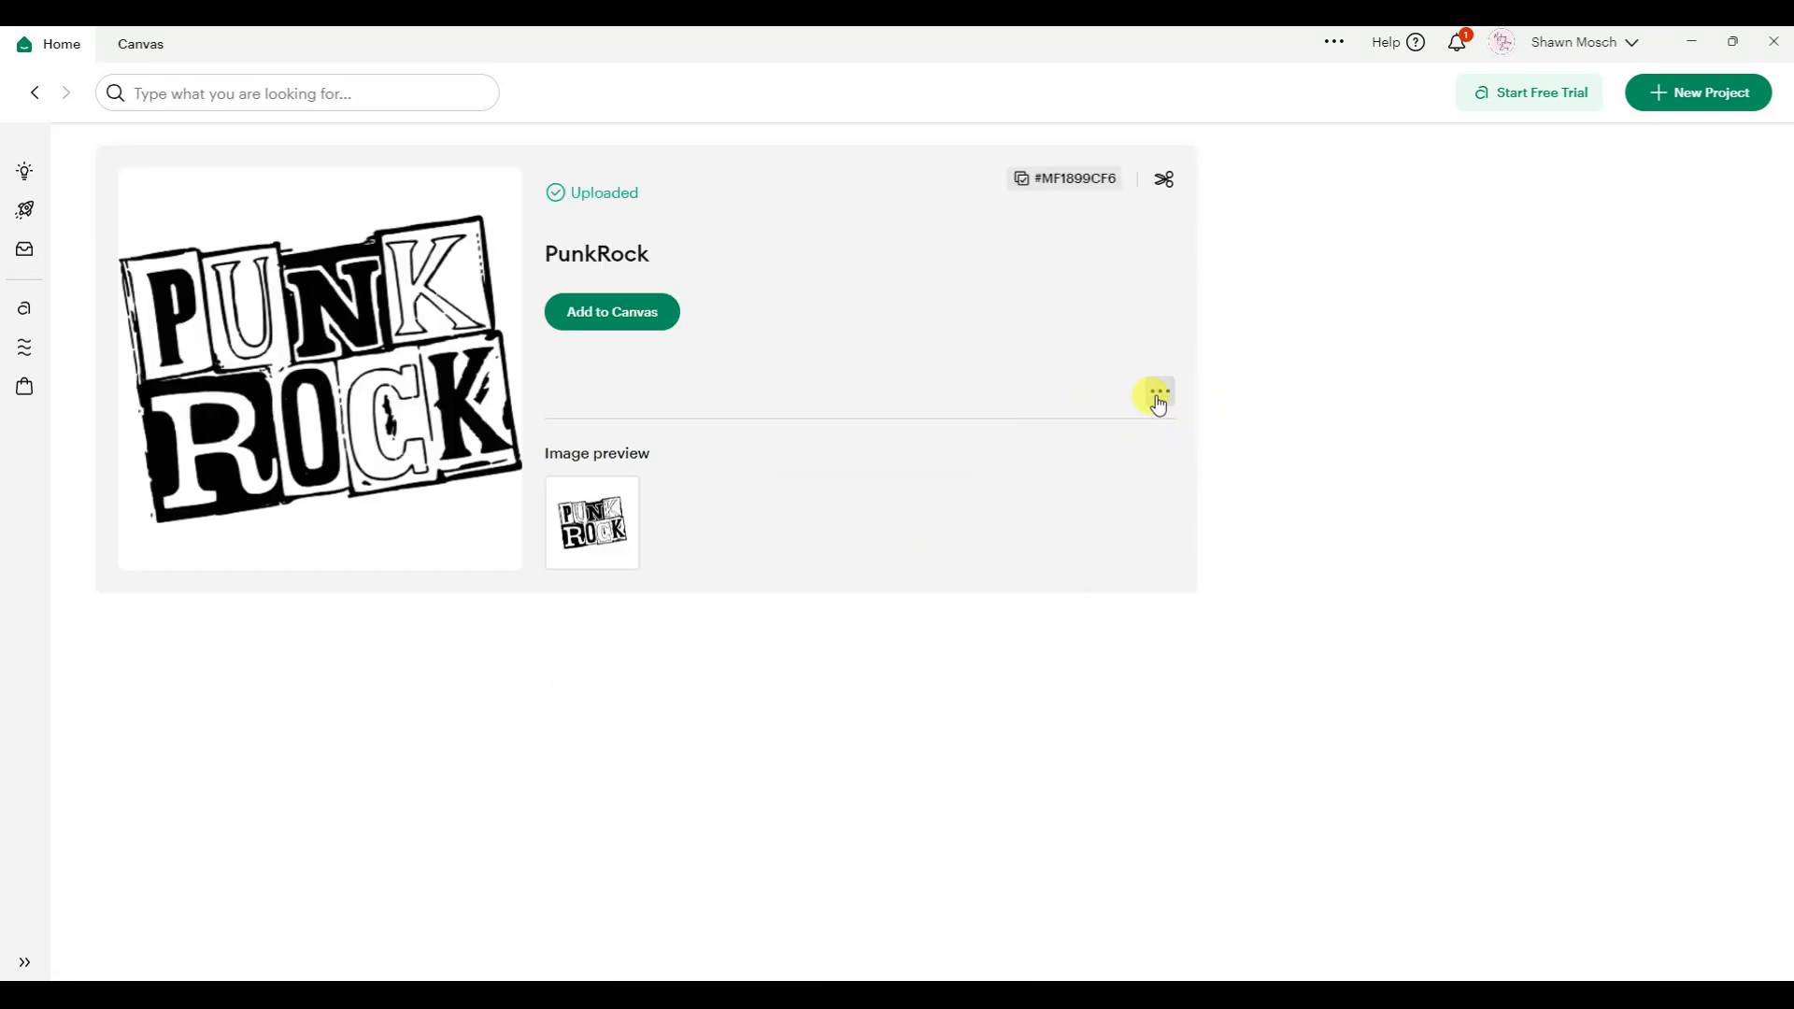
Step: Delete the uploaded PunkRock image from the ⋯ menu and confirm the deletion
{"action": "left_click", "coordinate": [1159, 391]}
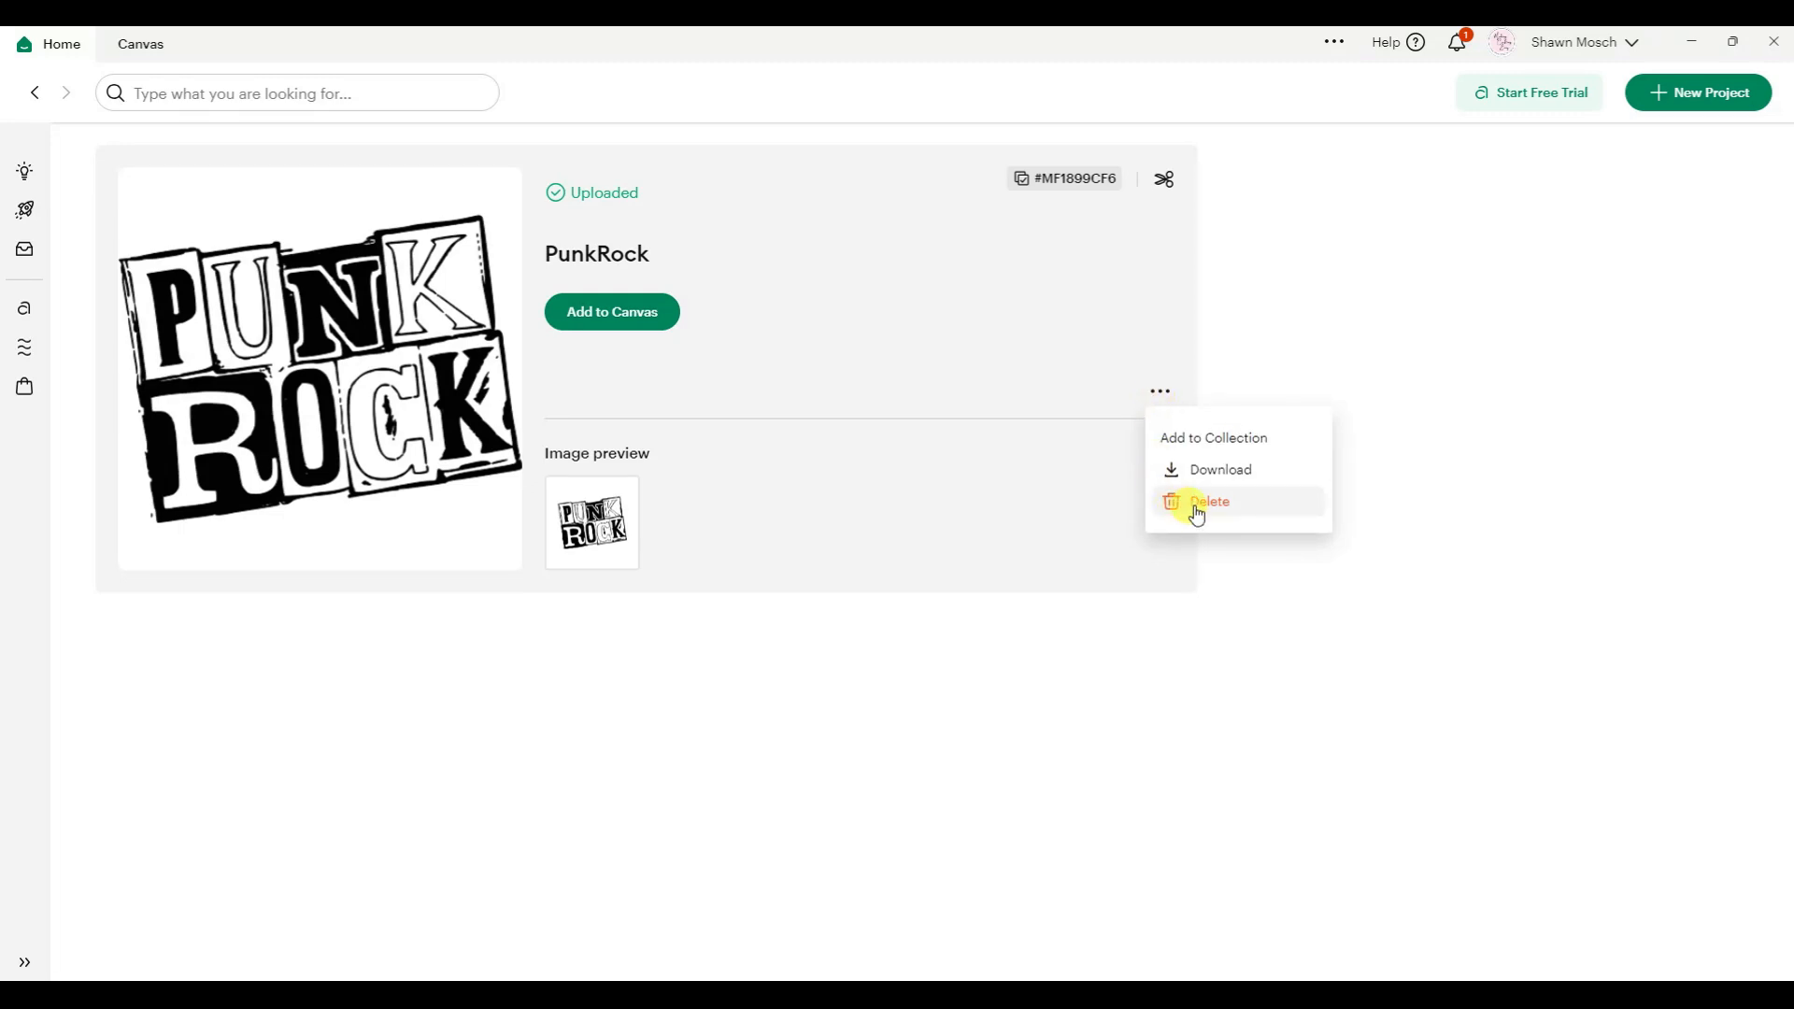
{"action": "left_click", "coordinate": [1209, 500]}
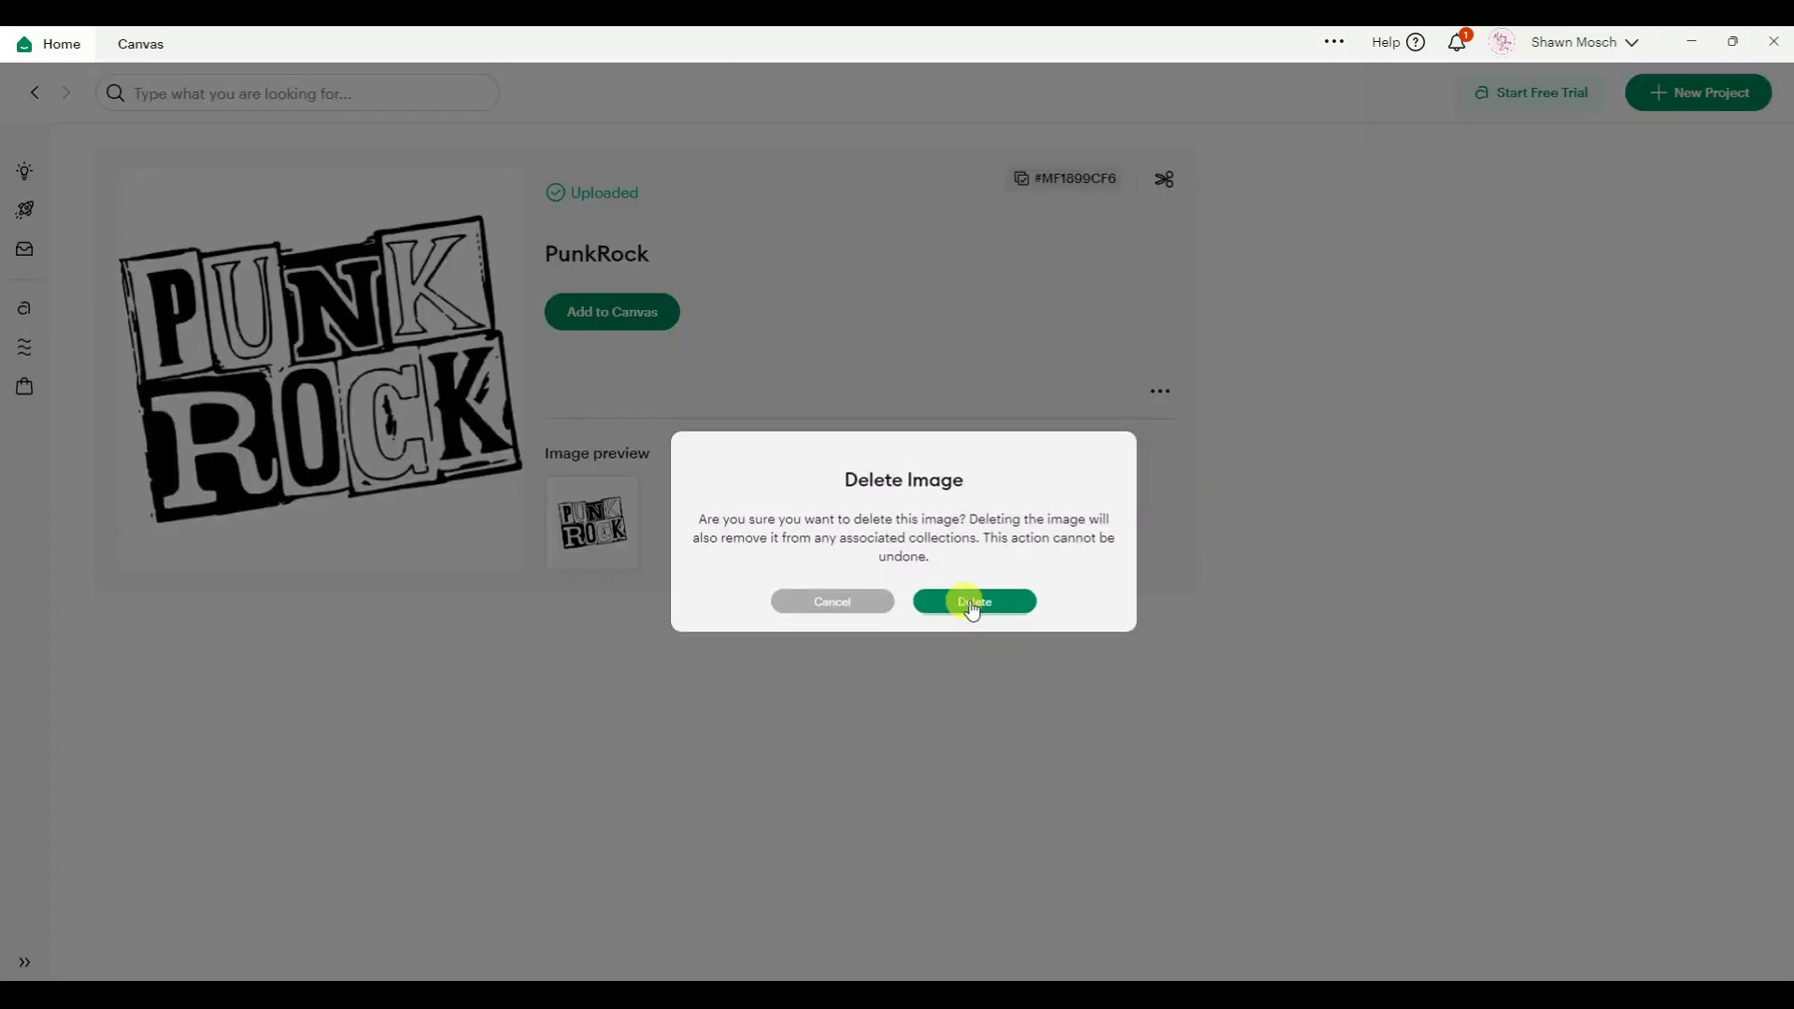
{"action": "left_click", "coordinate": [971, 602]}
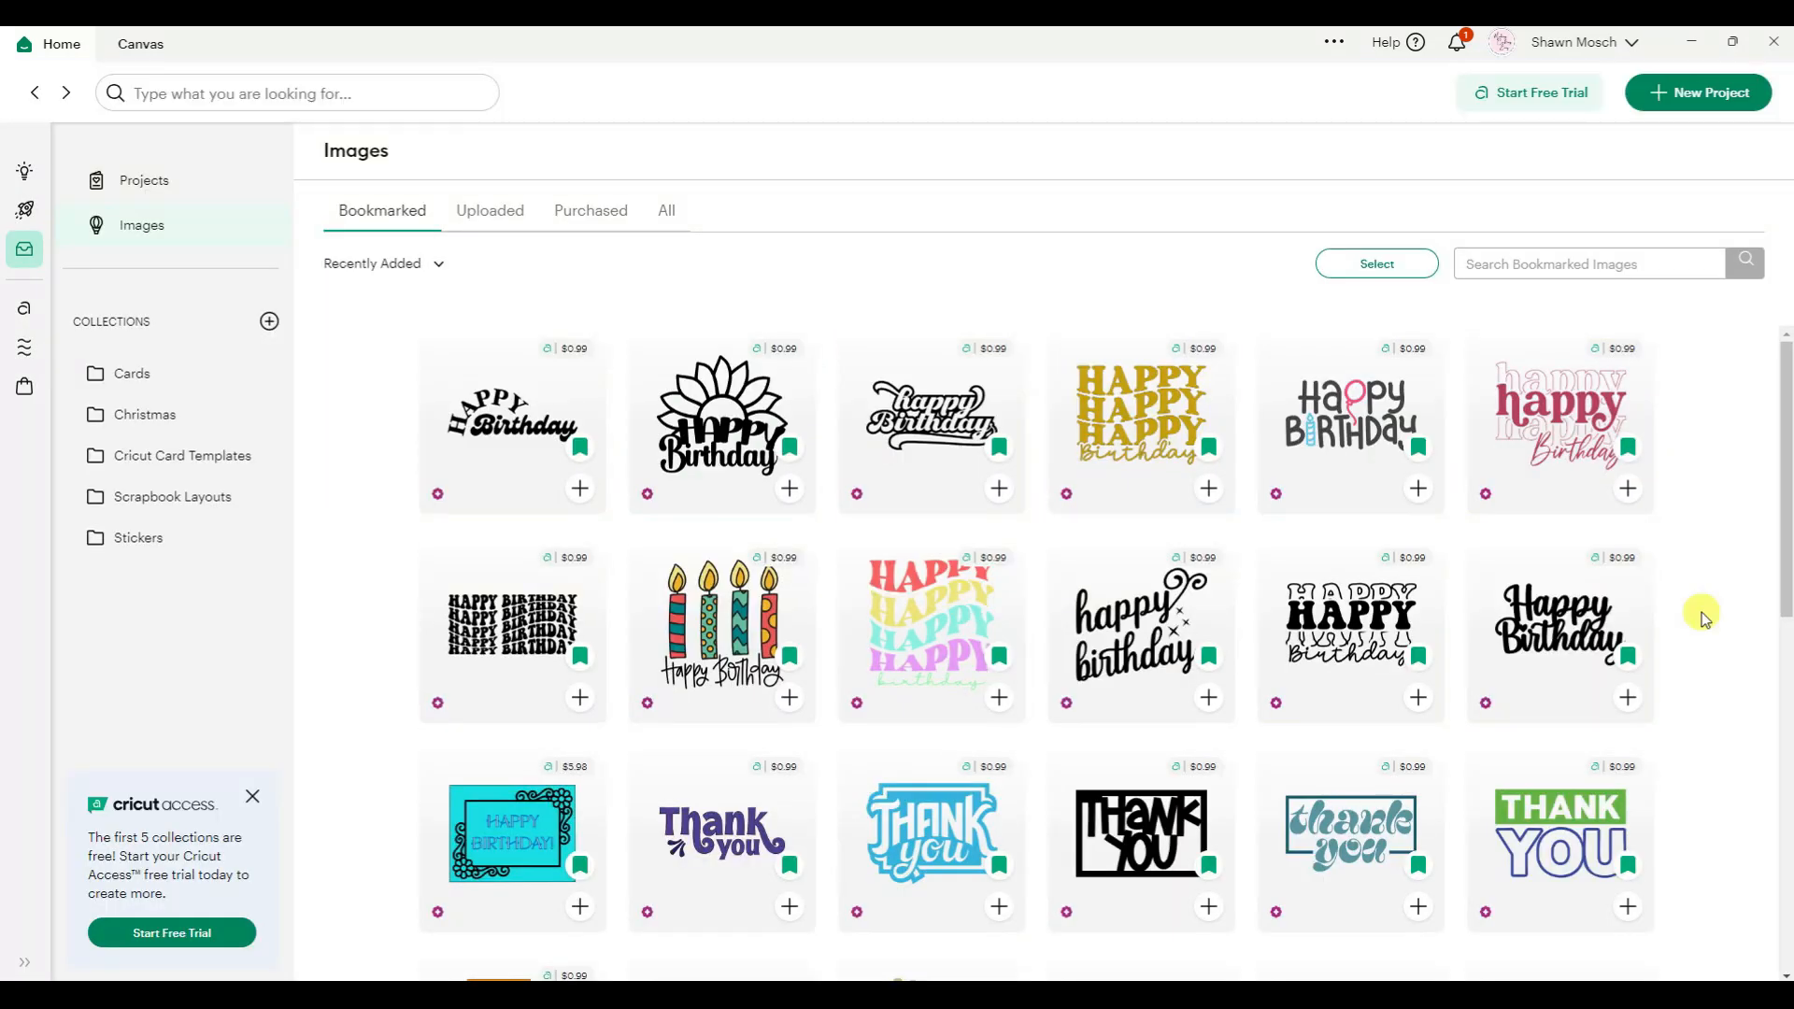